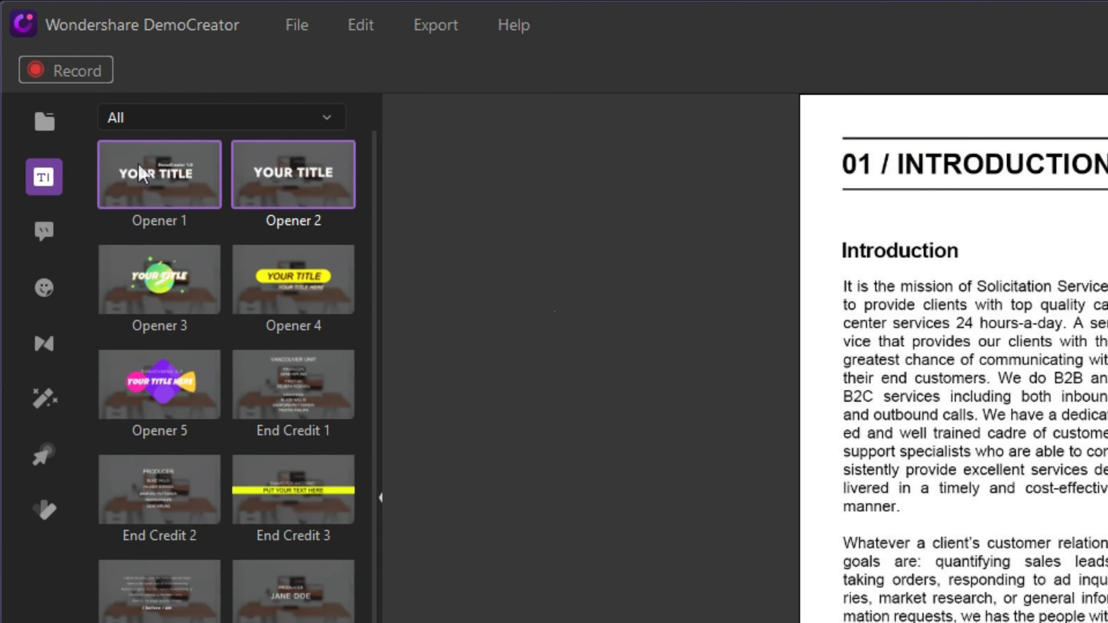
Filter the Titles library to the End Credits category and add a 'YOUR TEXT HERE' title
click(292, 174)
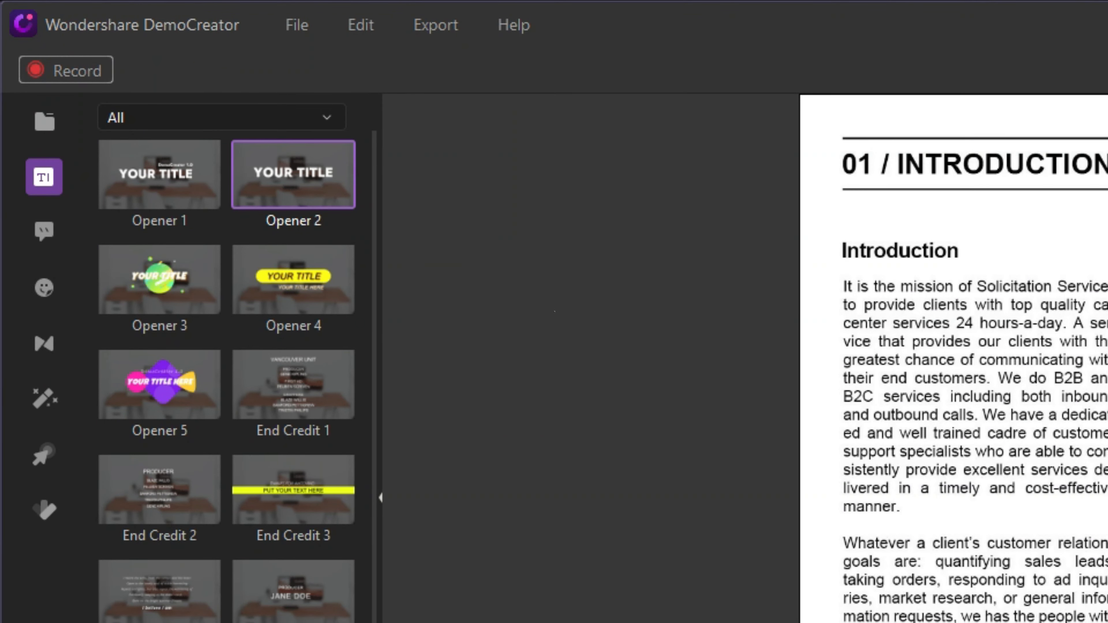
mouse_move(44, 233)
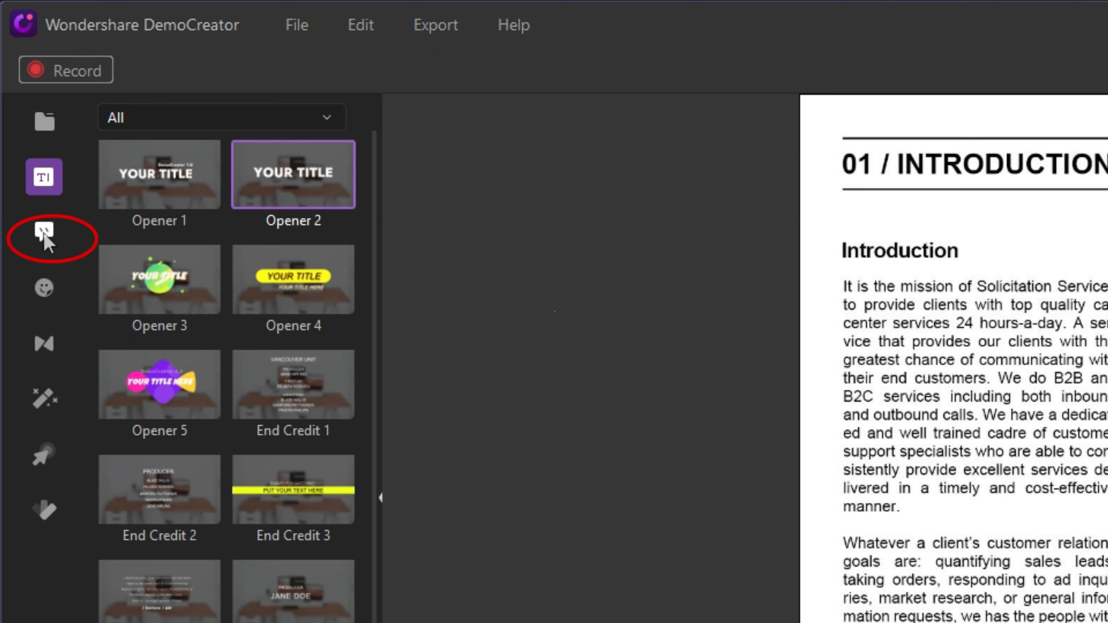
click(44, 232)
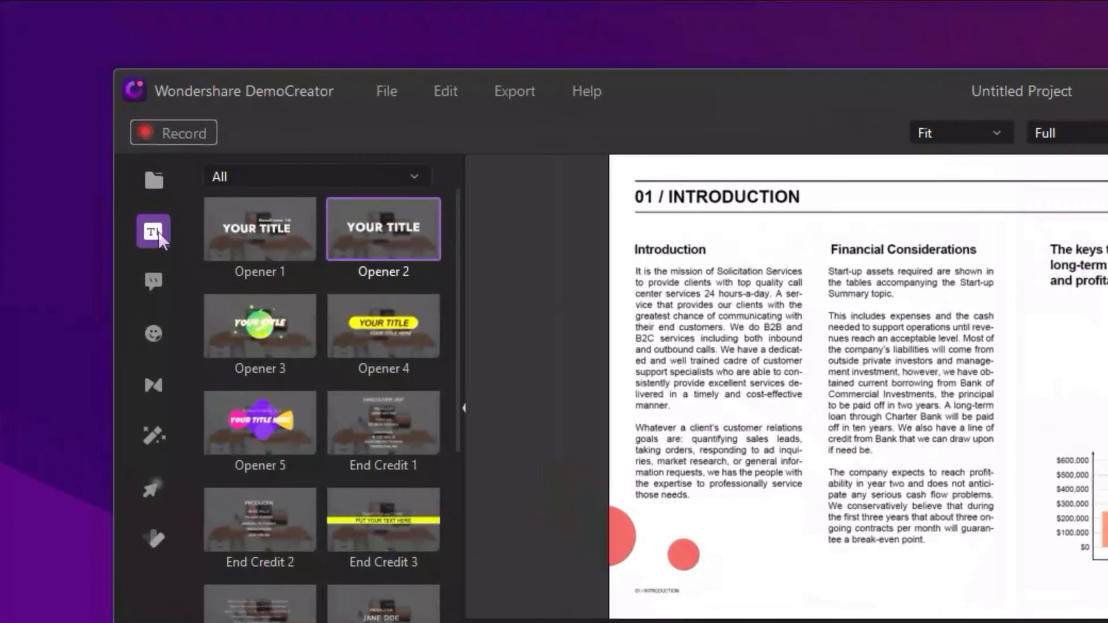
click(314, 176)
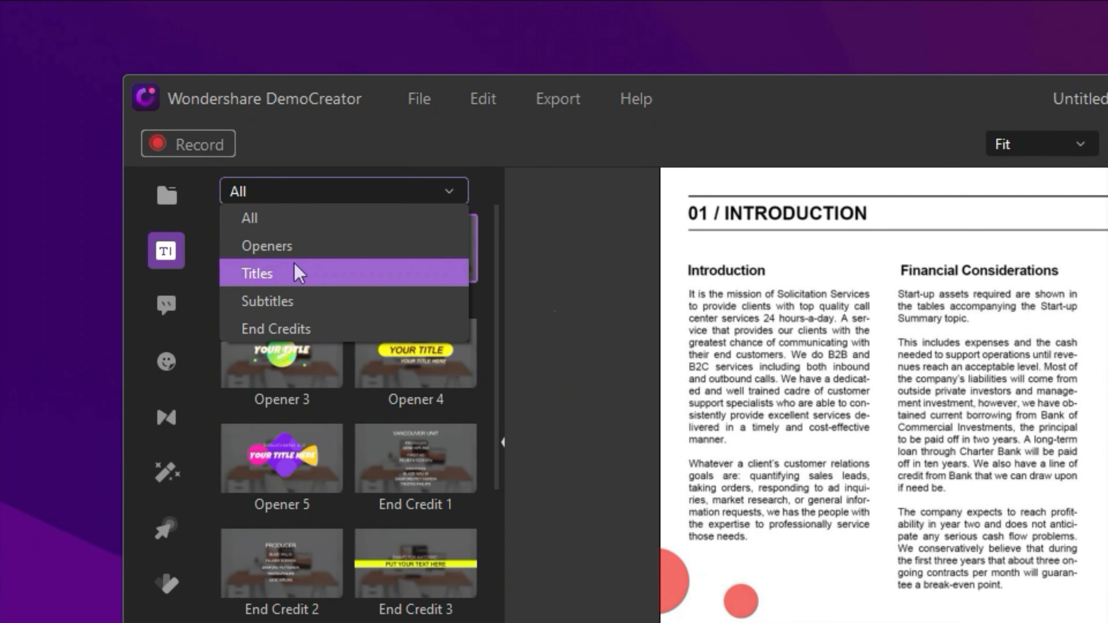
mouse_move(298, 334)
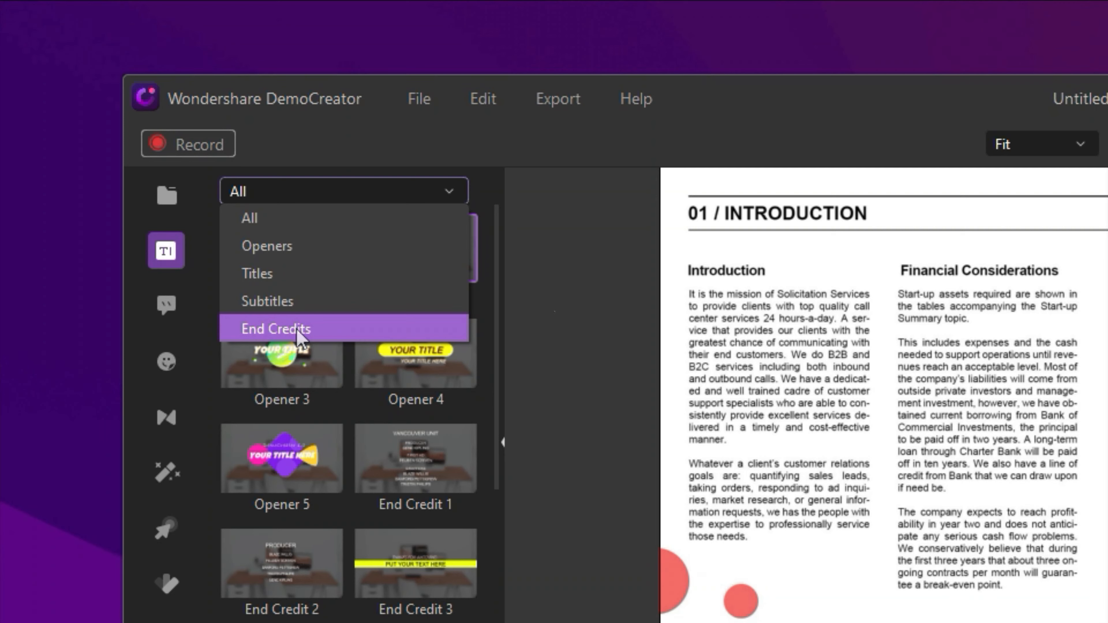
click(256, 274)
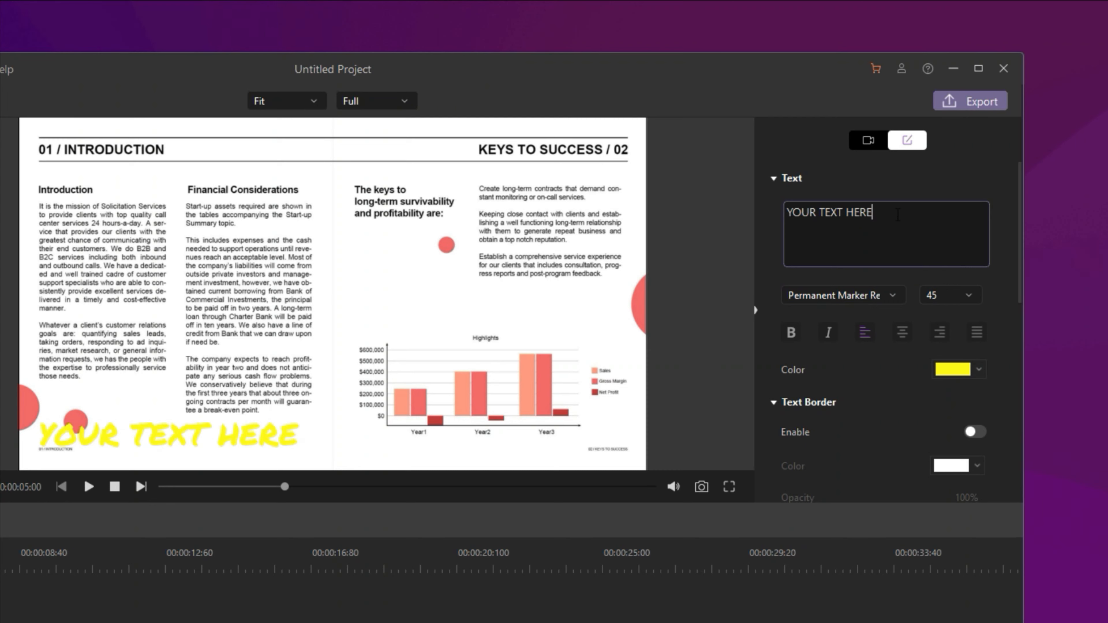
Style the title as bold purple Open Sans Light Italic with a black border, blur 2
click(841, 295)
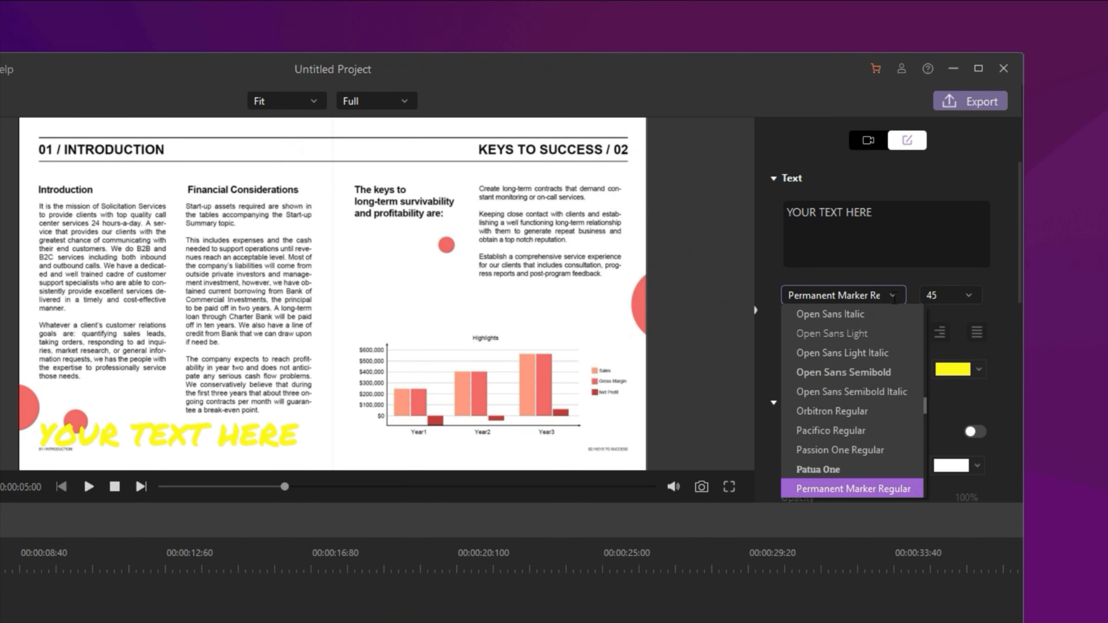
click(840, 353)
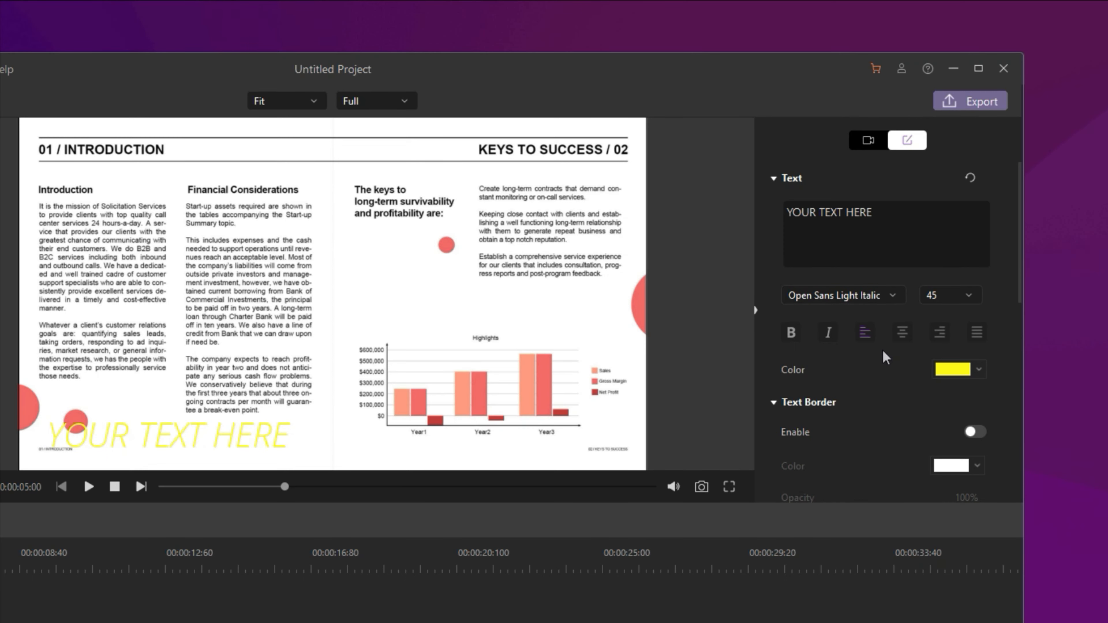
click(958, 369)
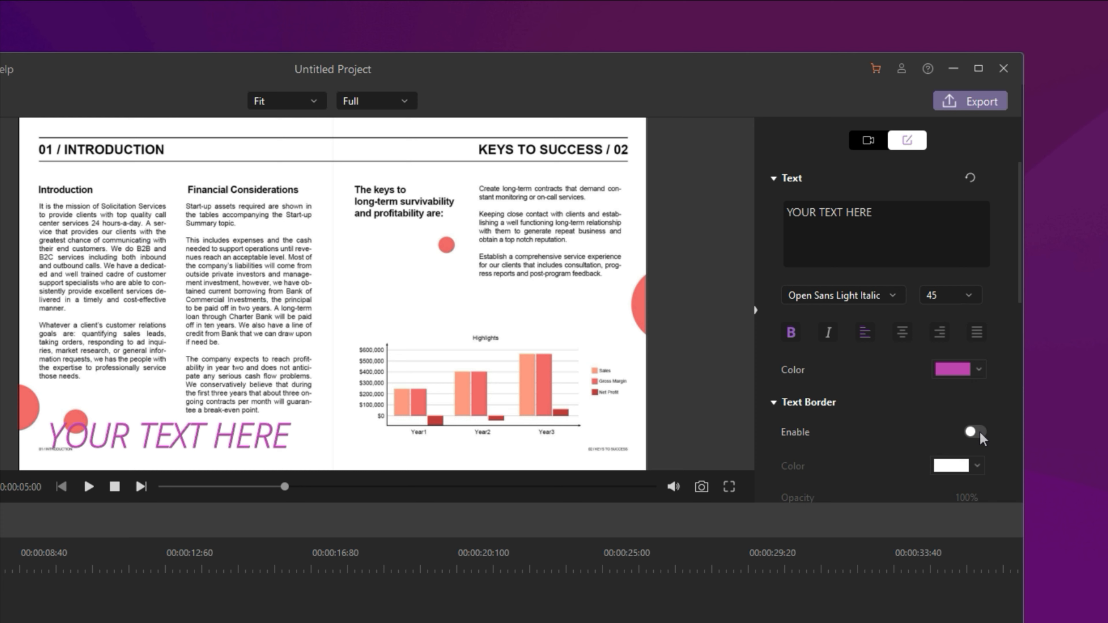
click(973, 431)
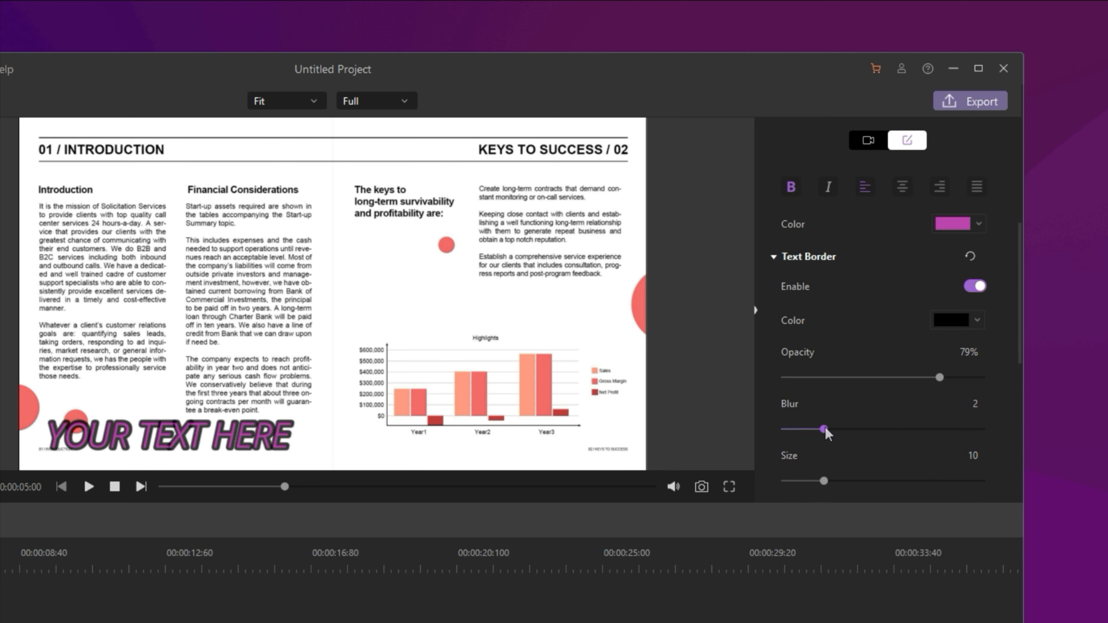
click(170, 436)
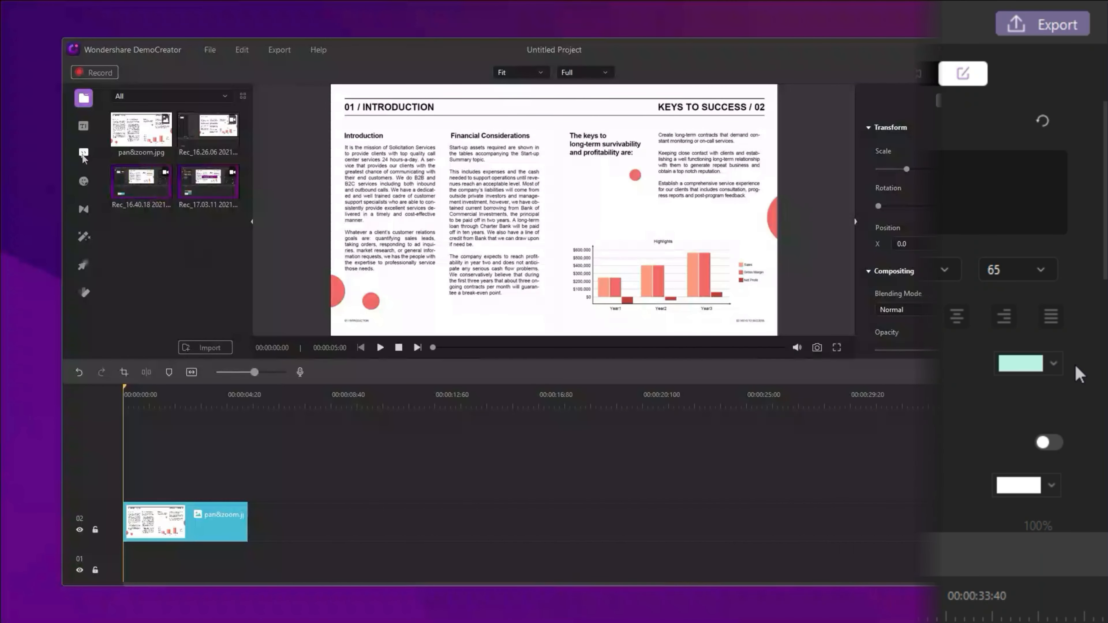
Add a purple 'this is the main point' annotation with a curved sketch arrow and export to MP4
click(82, 154)
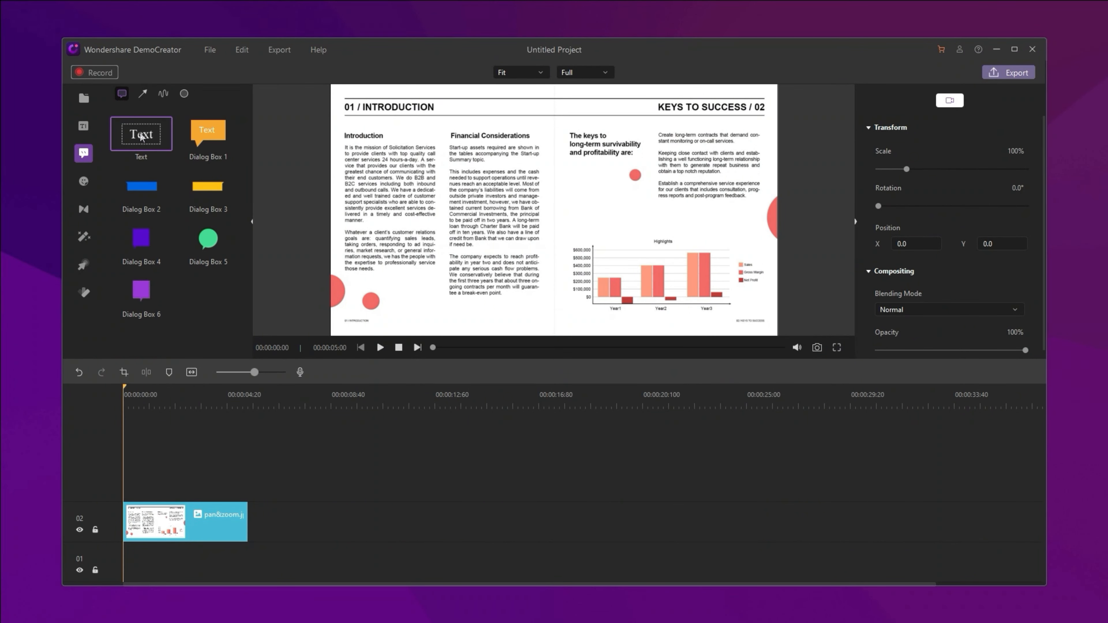
double_click(140, 134)
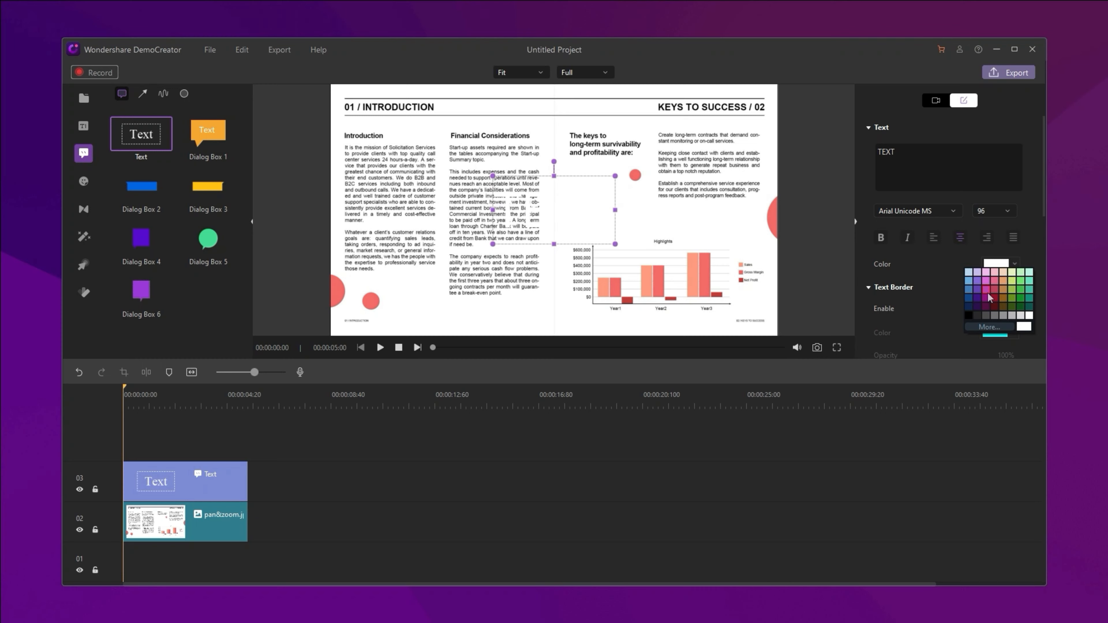
click(989, 298)
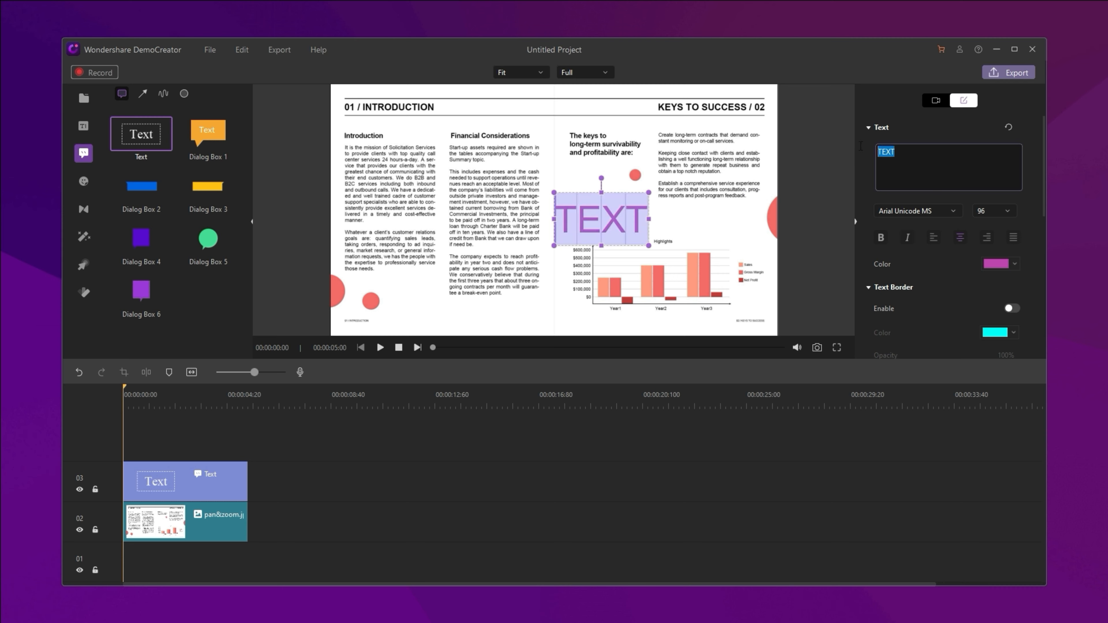
click(916, 211)
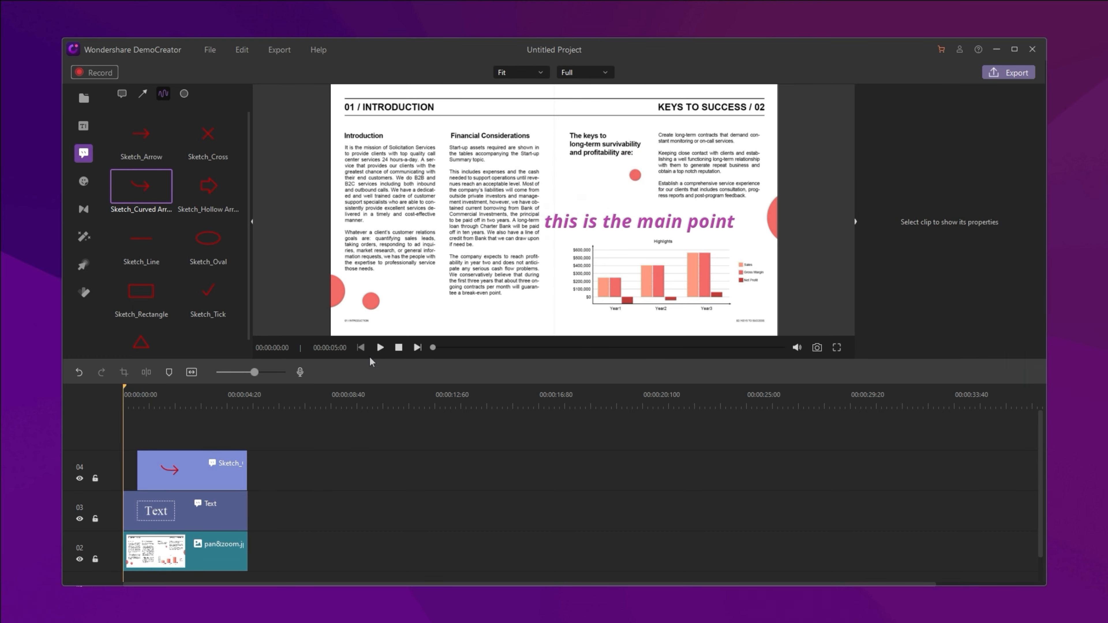
click(1013, 72)
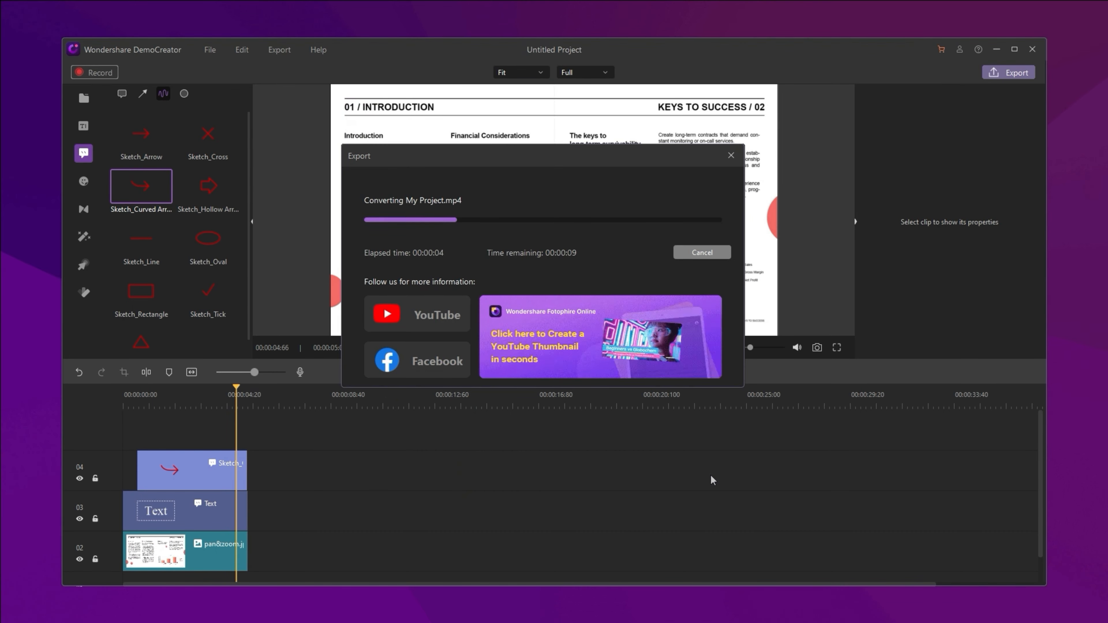
Like the DemoCreator tutorial on YouTube and scroll down to its comments
click(416, 314)
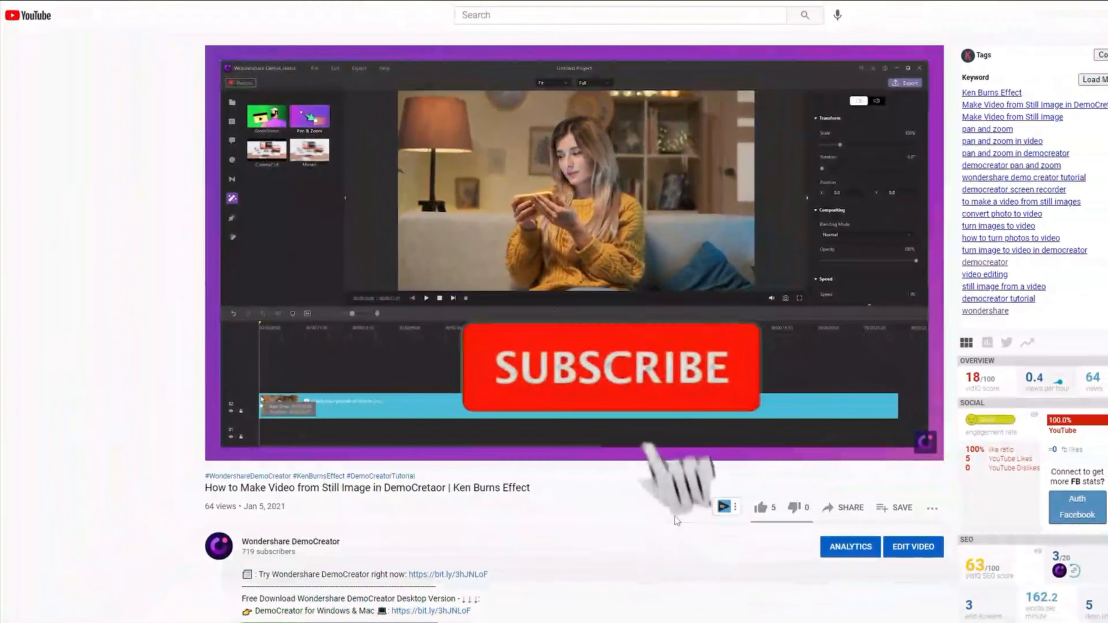
click(757, 507)
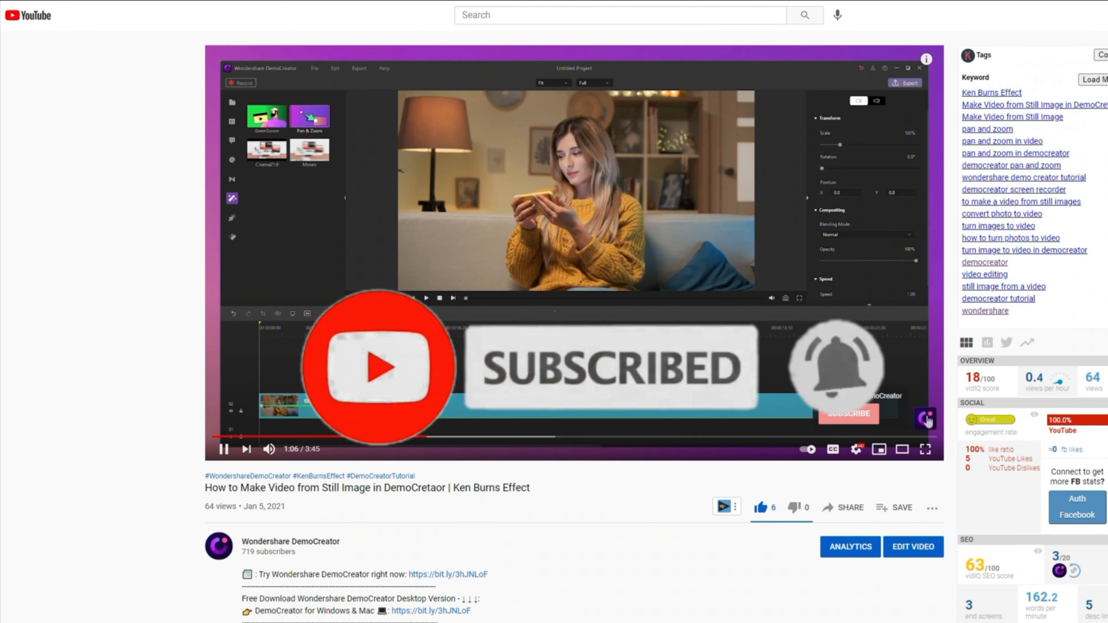
scroll(down, 3)
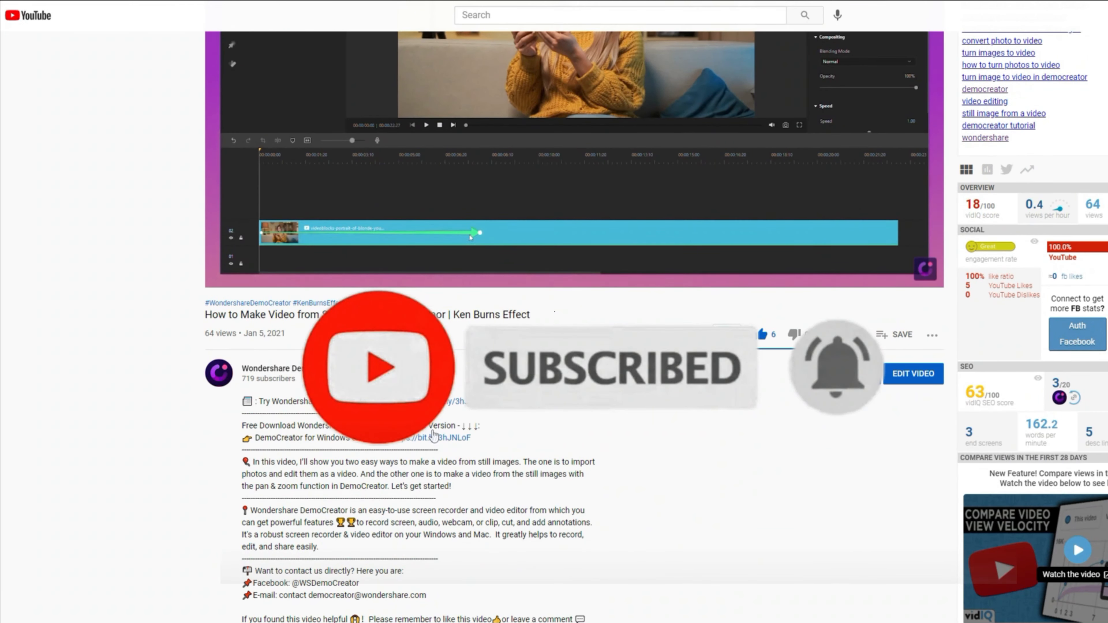
scroll(down, 3)
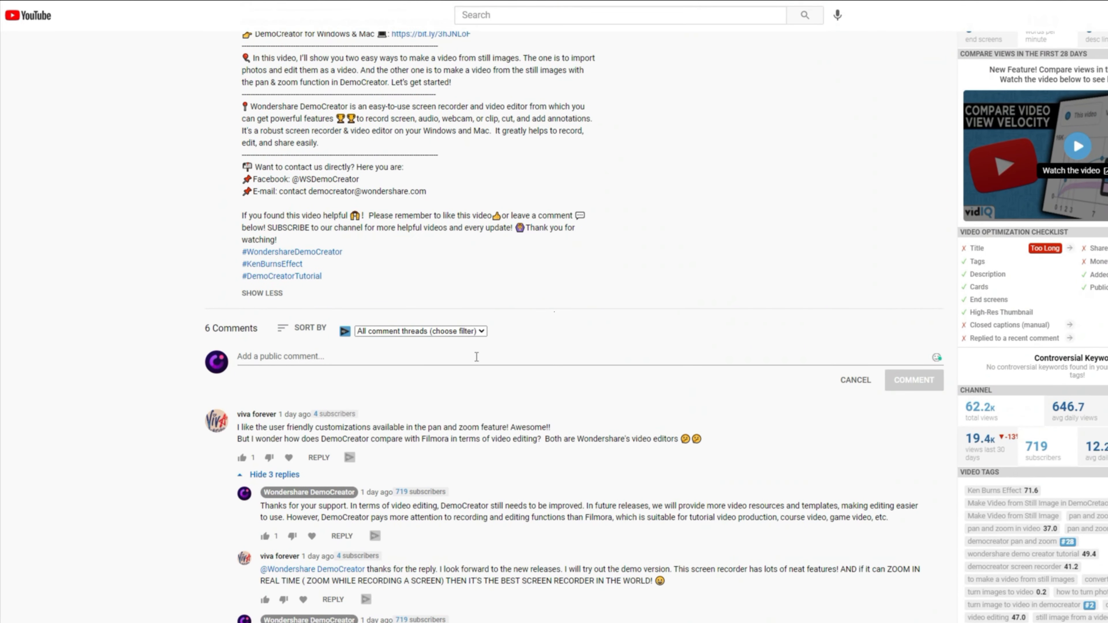
scroll(down, 3)
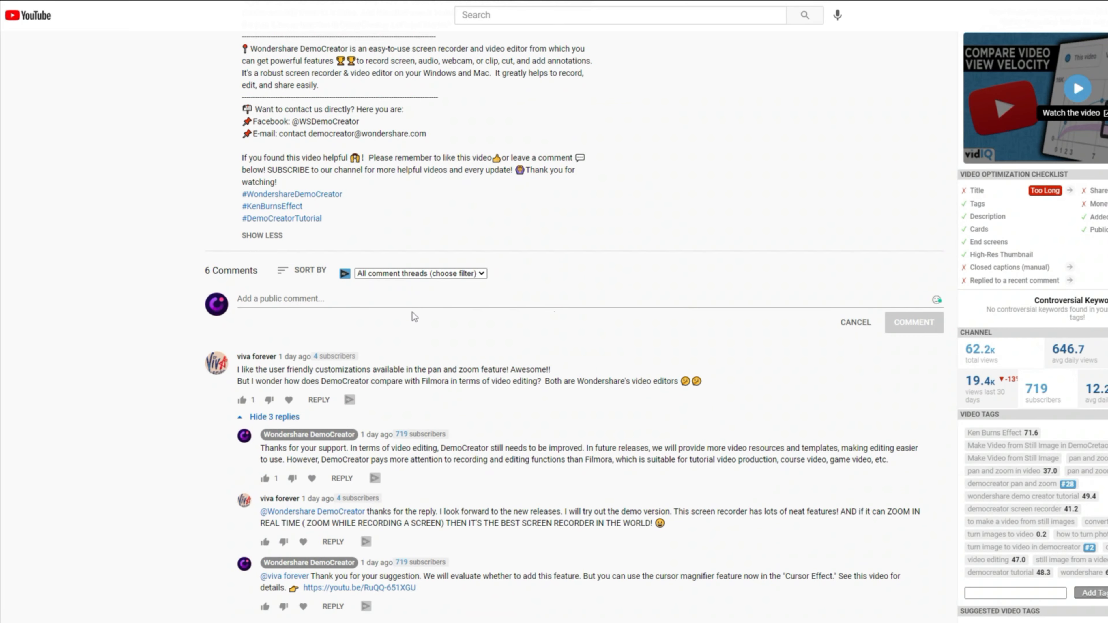